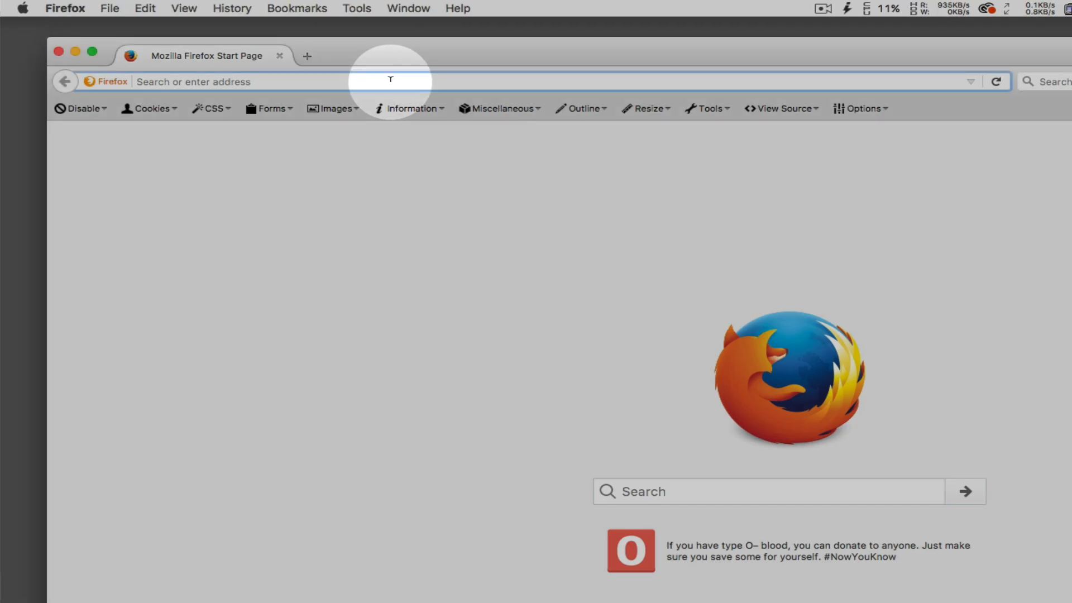
{"action": "type", "text": "www.sunrisehitek.com"}
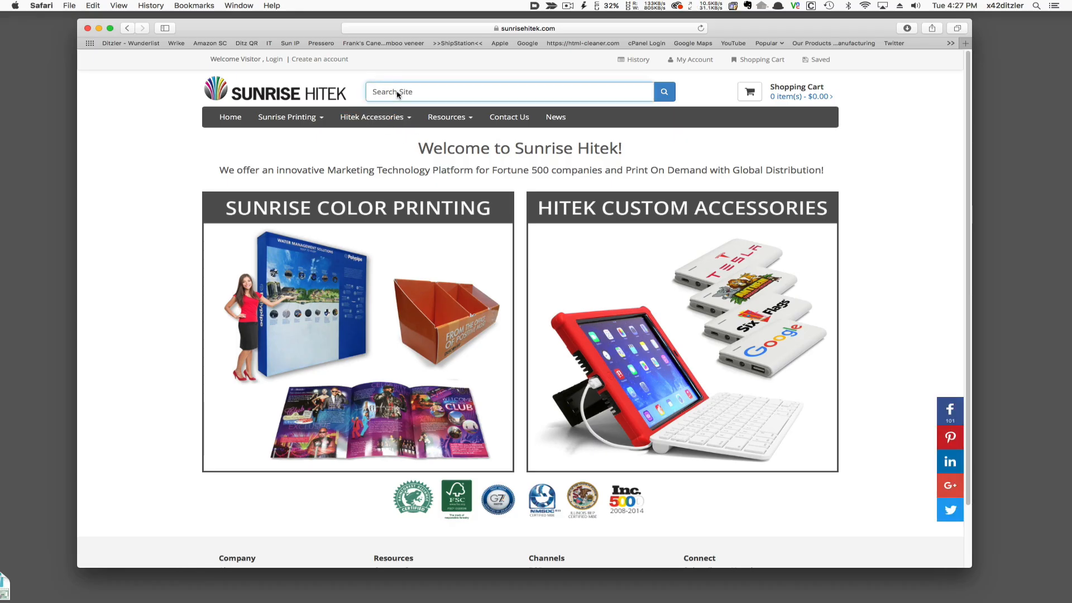
{"action": "type", "text": "iphone"}
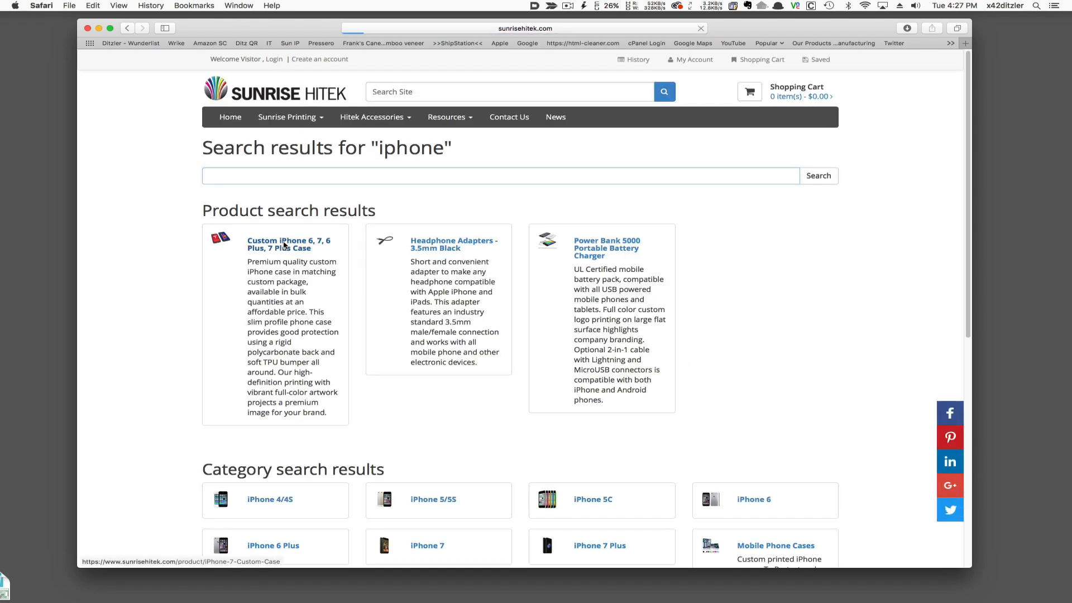
- From the Custom iPhone case page, download the iPhone 6 and 7 PDF design template
{"action": "left_click", "coordinate": [288, 244]}
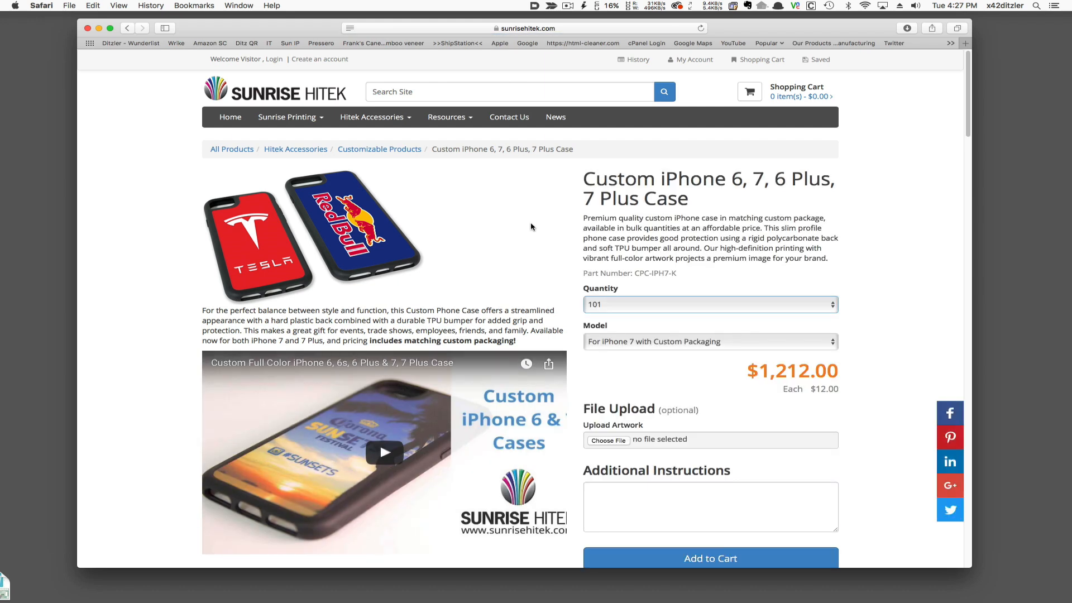
{"action": "scroll", "scroll_direction": "down", "scroll_amount": 3}
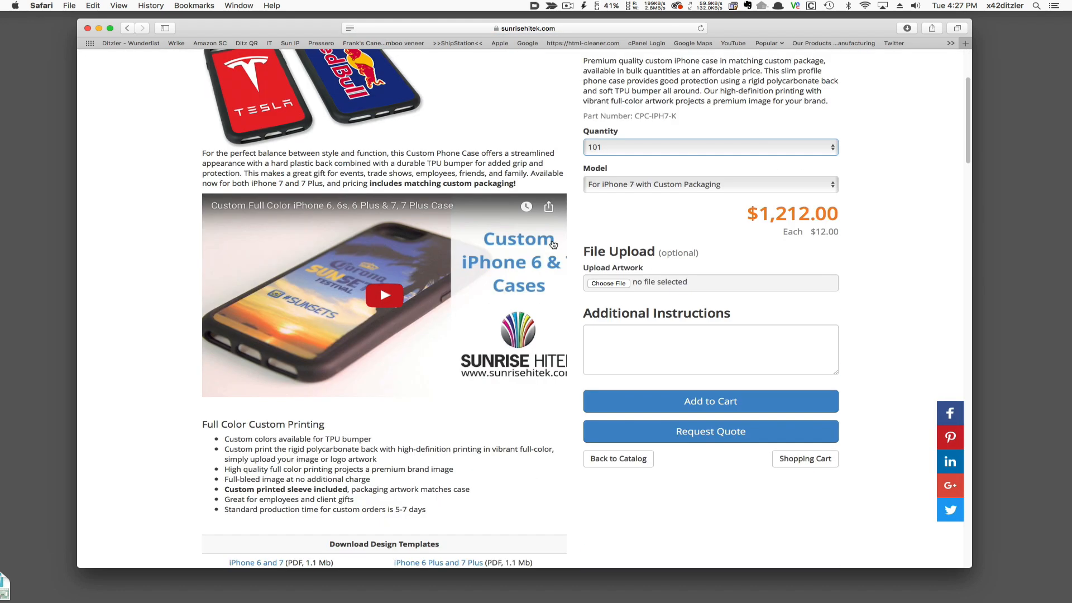
{"action": "scroll", "scroll_direction": "down", "scroll_amount": 3}
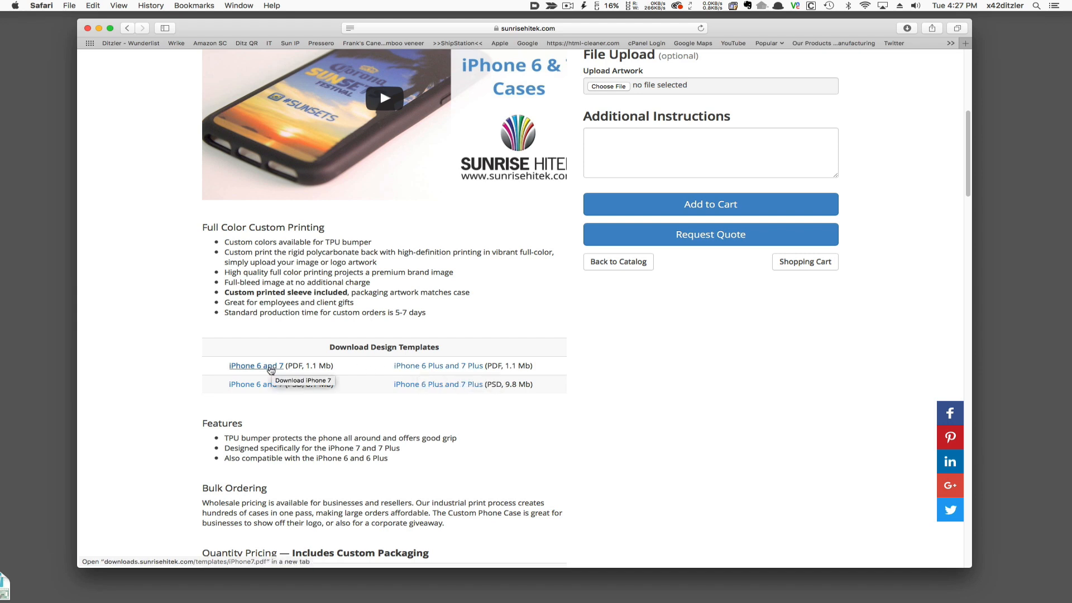
{"action": "left_click", "coordinate": [256, 365]}
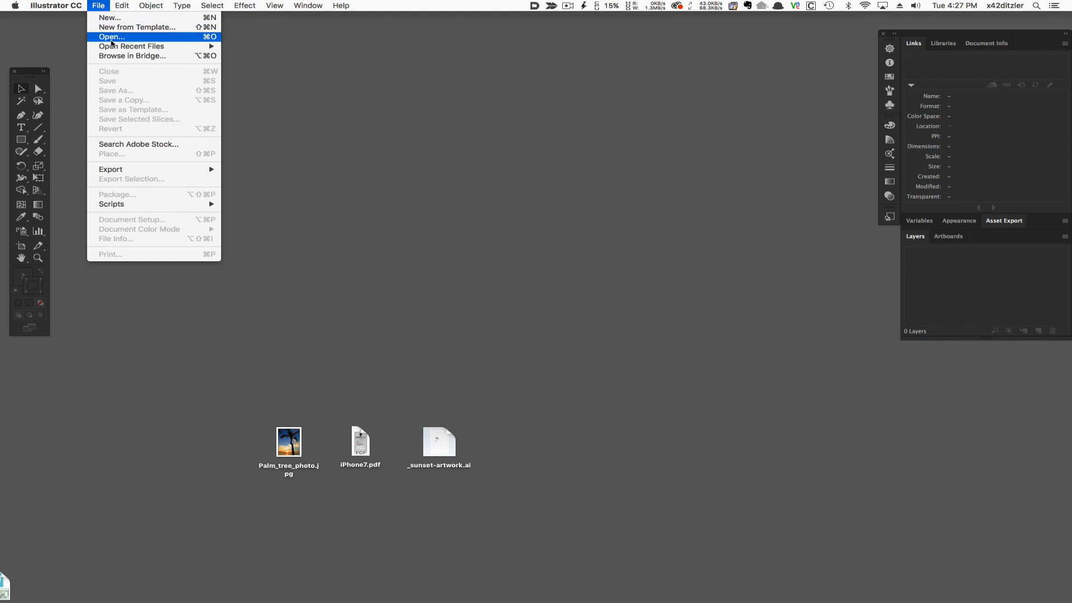
- Open the iPhone7.pdf template from the Desktop in Illustrator
{"action": "left_click", "coordinate": [110, 36]}
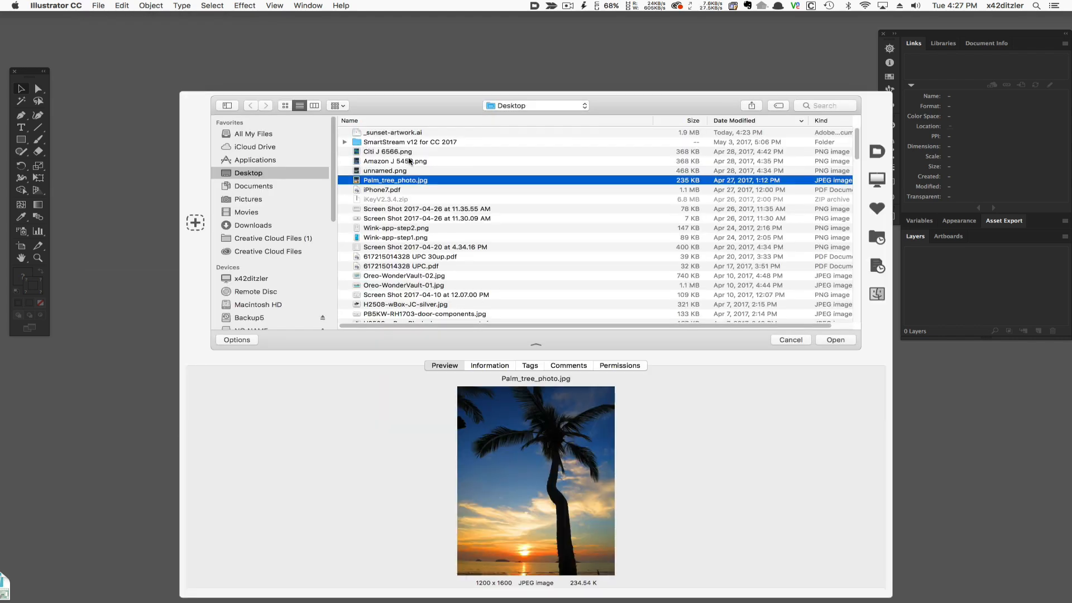
{"action": "left_click", "coordinate": [382, 190]}
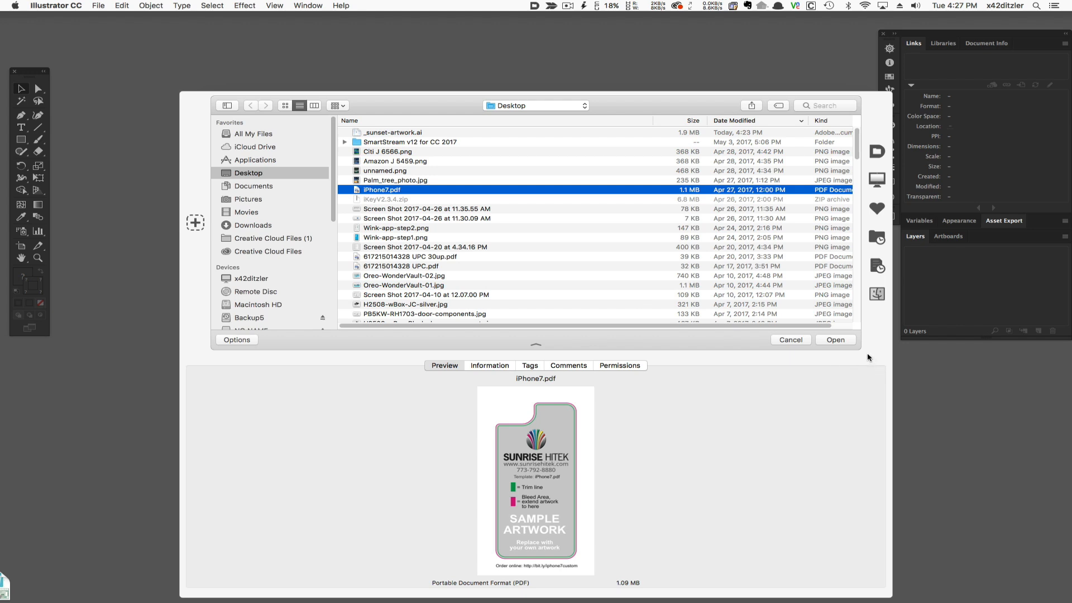
{"action": "left_click", "coordinate": [835, 339]}
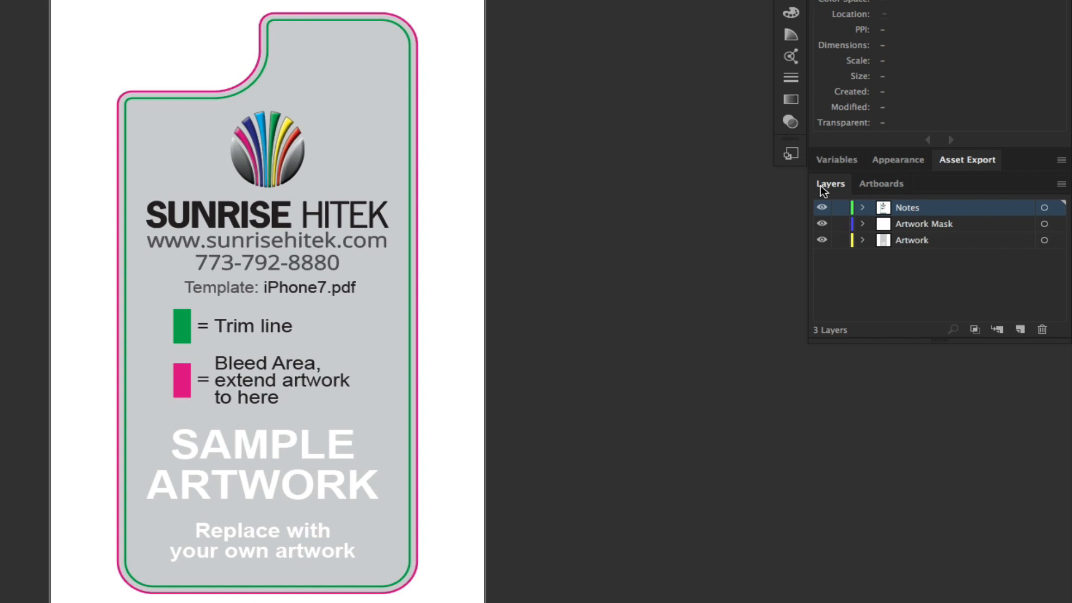
- Hide the Notes and Artwork Mask layers, leaving only the empty Artwork layer visible
{"action": "left_click", "coordinate": [822, 208]}
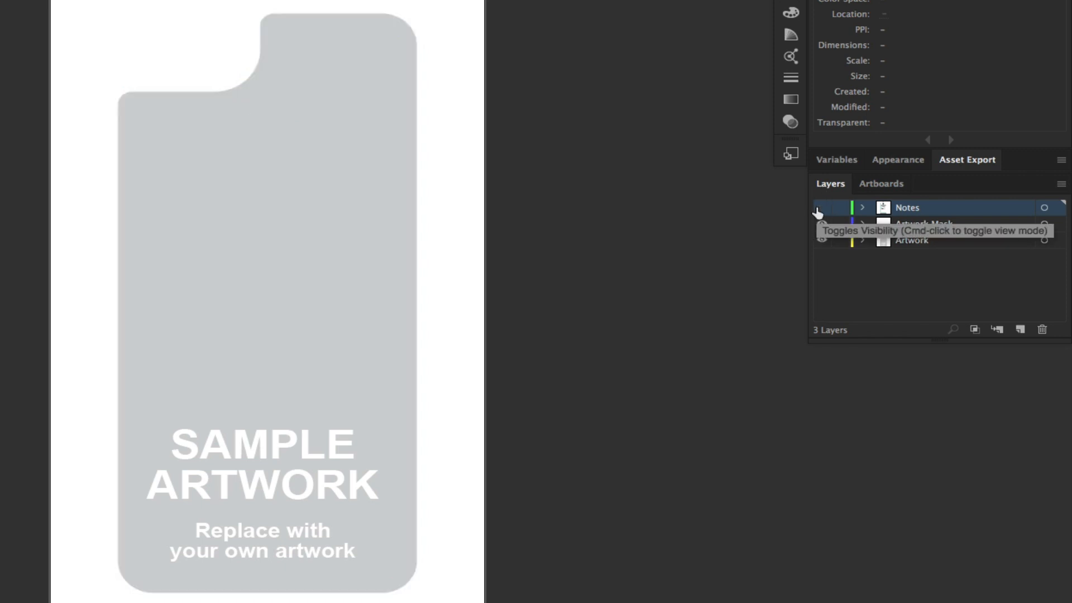
{"action": "left_click", "coordinate": [822, 208]}
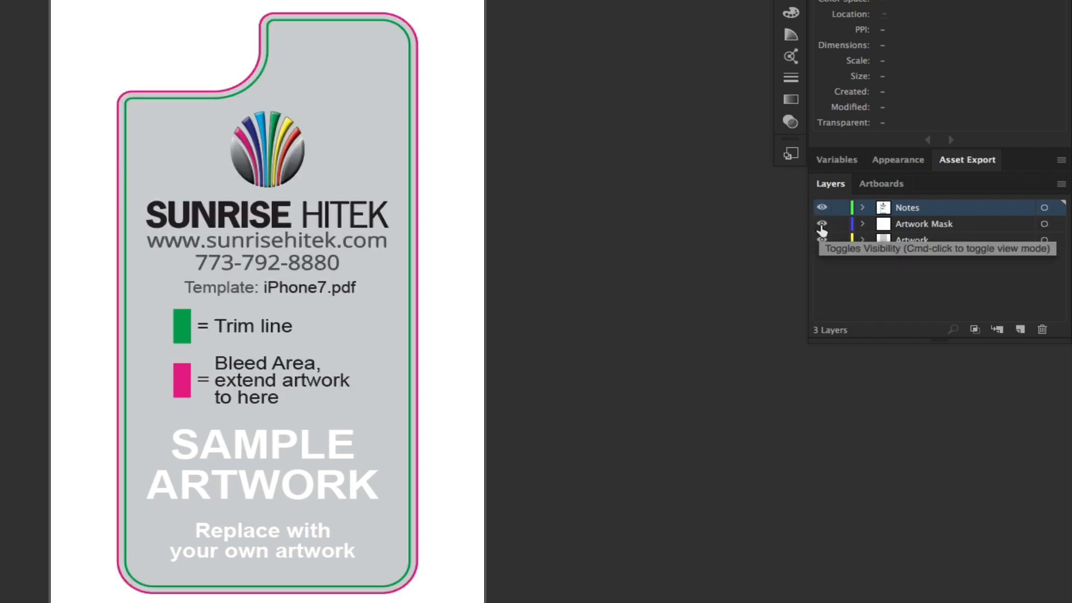
{"action": "left_click", "coordinate": [823, 240]}
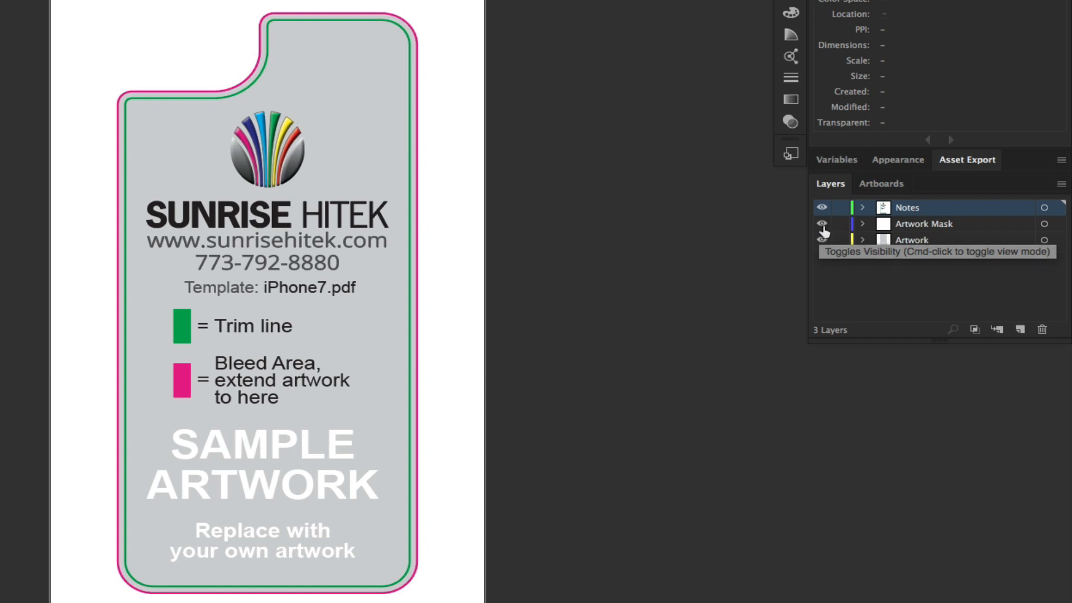
{"action": "left_click", "coordinate": [822, 240]}
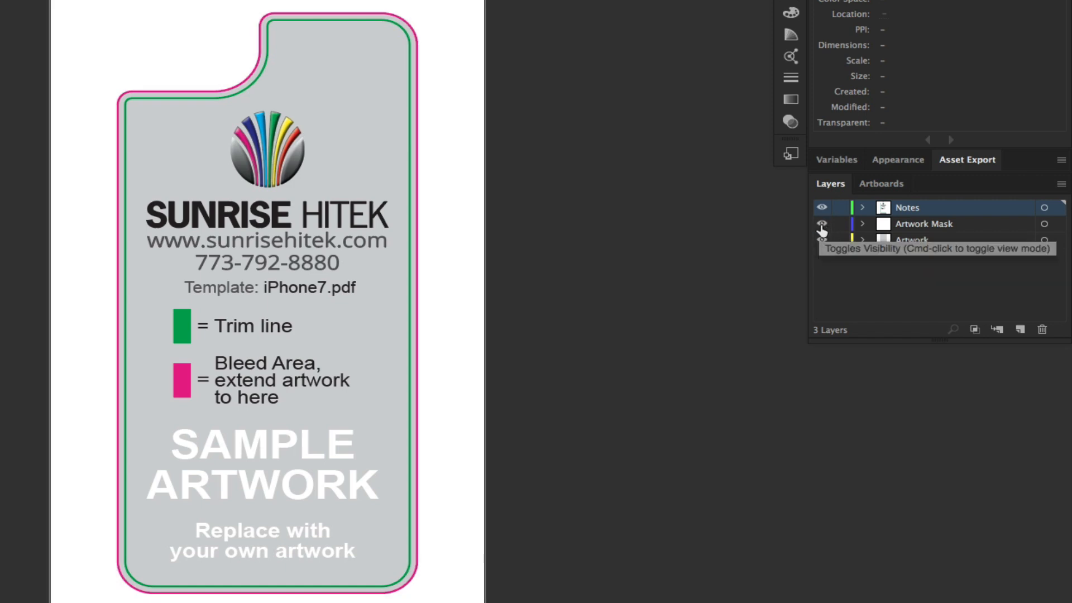
{"action": "left_click", "coordinate": [823, 228]}
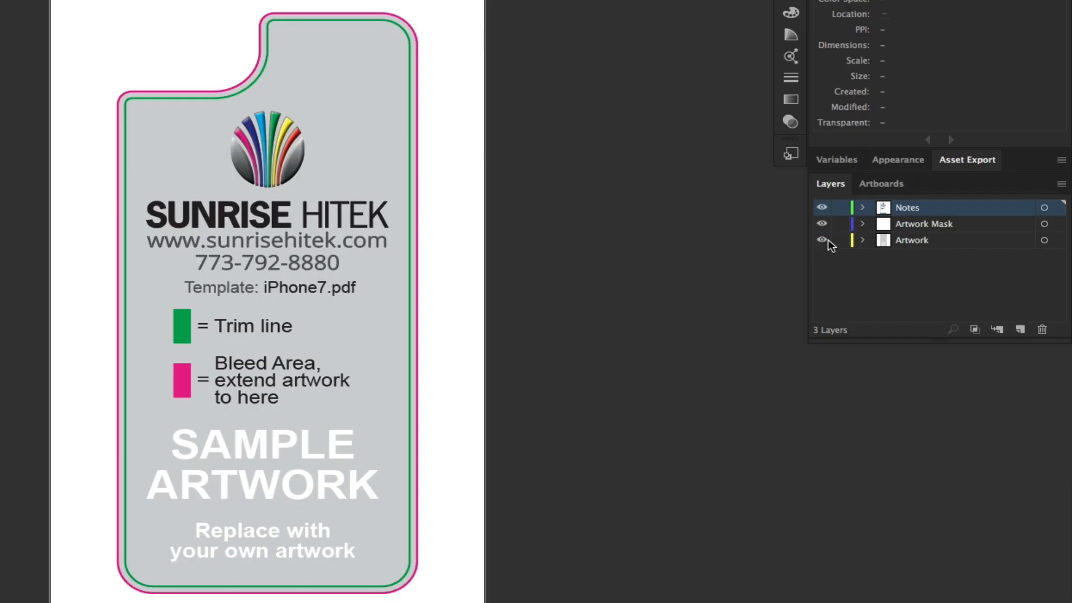
{"action": "left_click", "coordinate": [823, 240]}
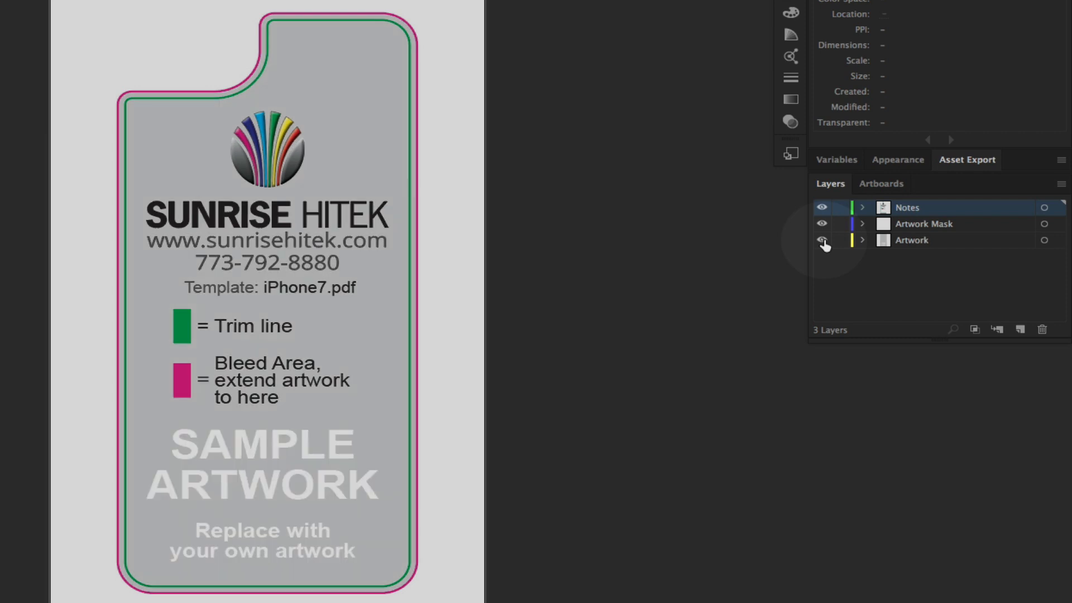
{"action": "left_click", "coordinate": [820, 240]}
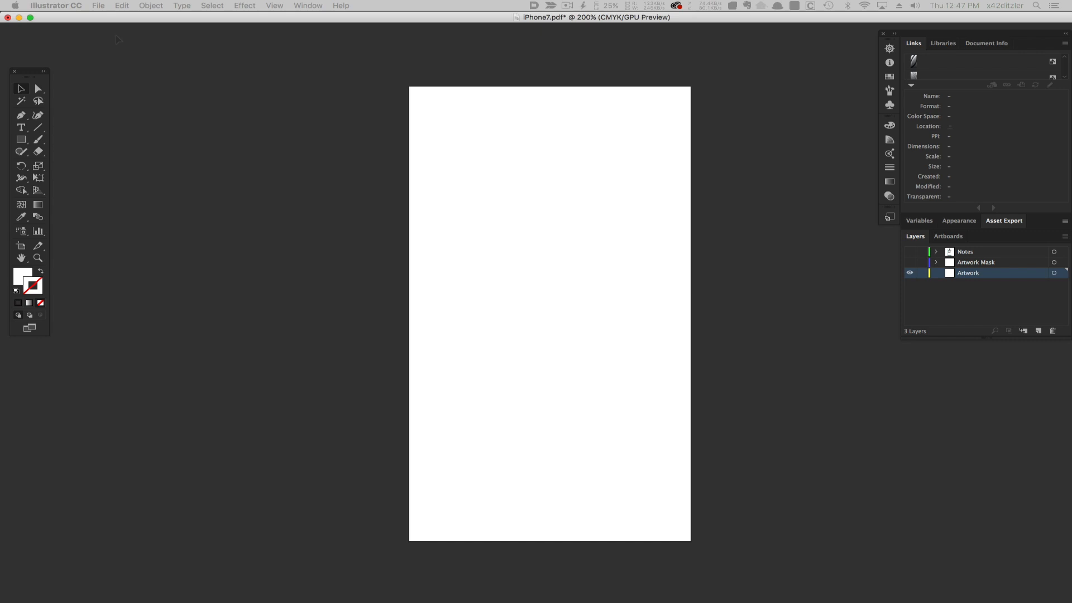
- Place Palm_tree_photo.jpg from the Desktop into the Artwork layer over the case shape
{"action": "left_click", "coordinate": [98, 5]}
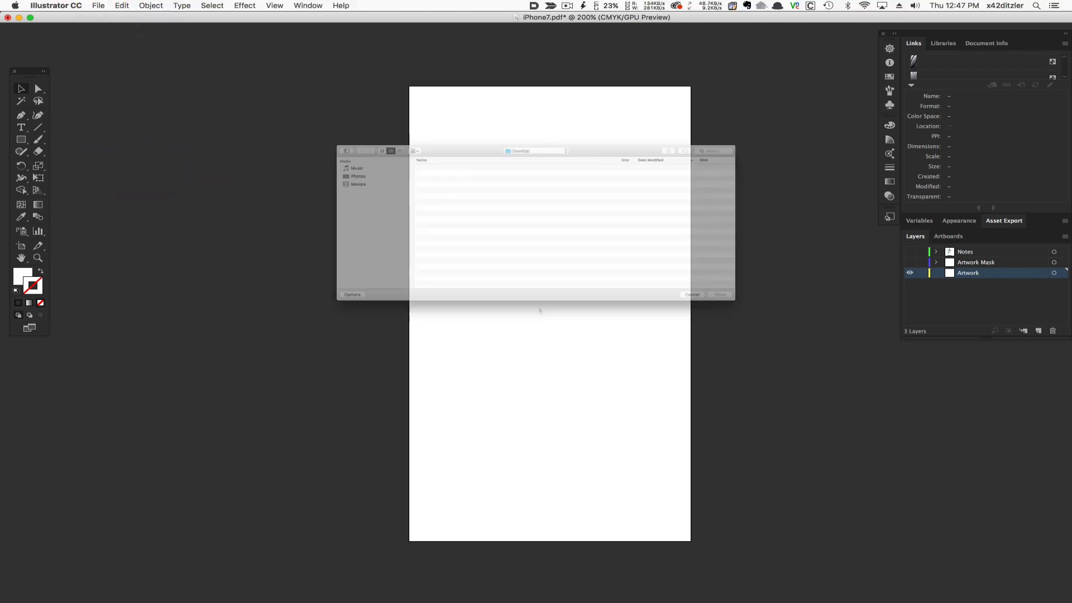
{"action": "left_click", "coordinate": [395, 199]}
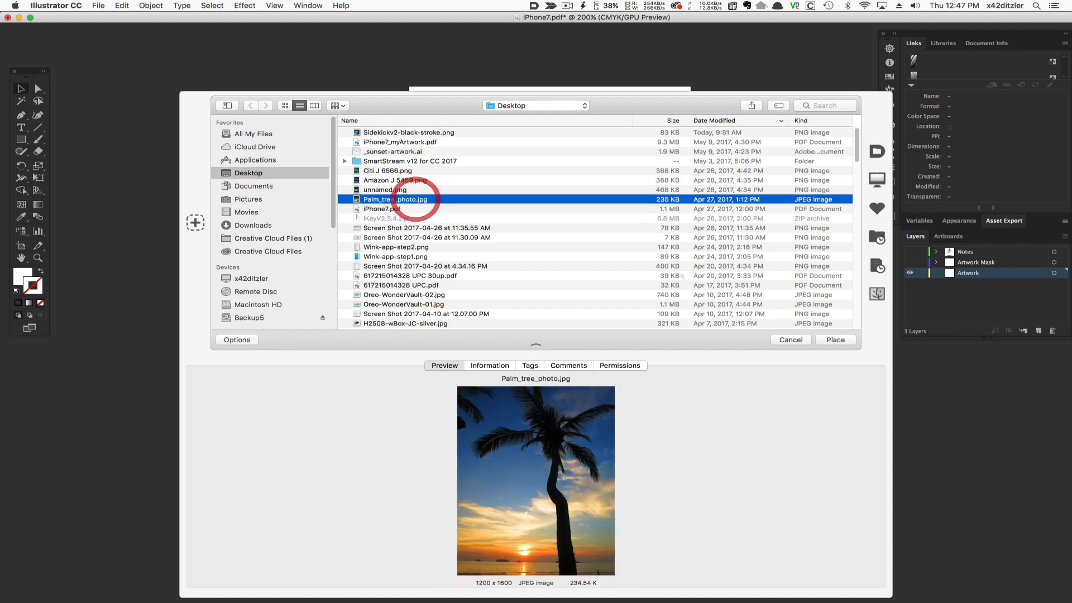
{"action": "left_click", "coordinate": [834, 339]}
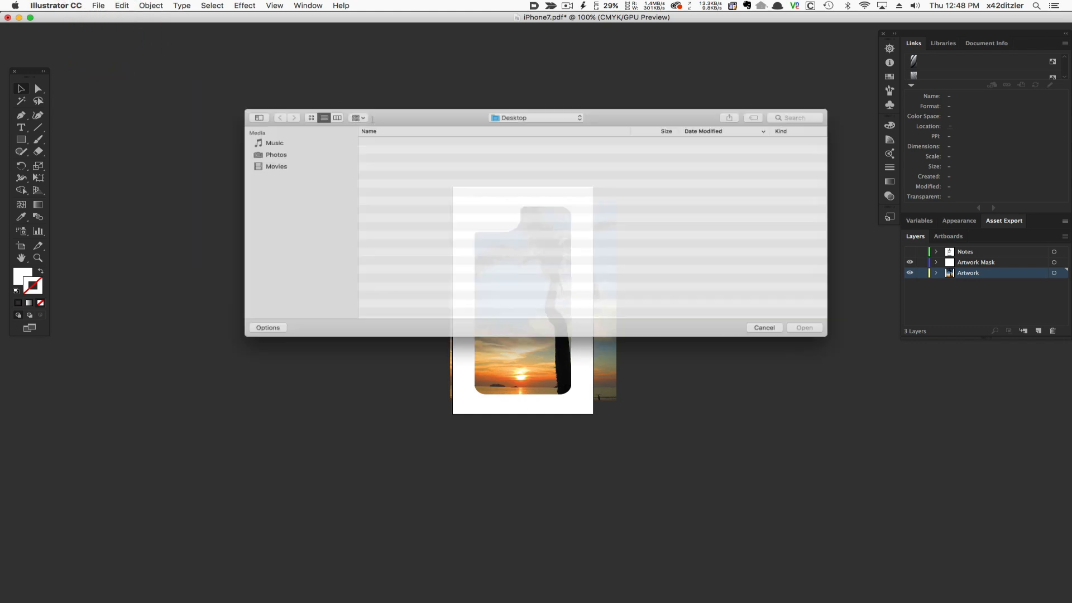
- Open _sunset-artwork.ai from the Desktop and copy the Corona Sunsets logo with Cmd+C
{"action": "left_click", "coordinate": [395, 199]}
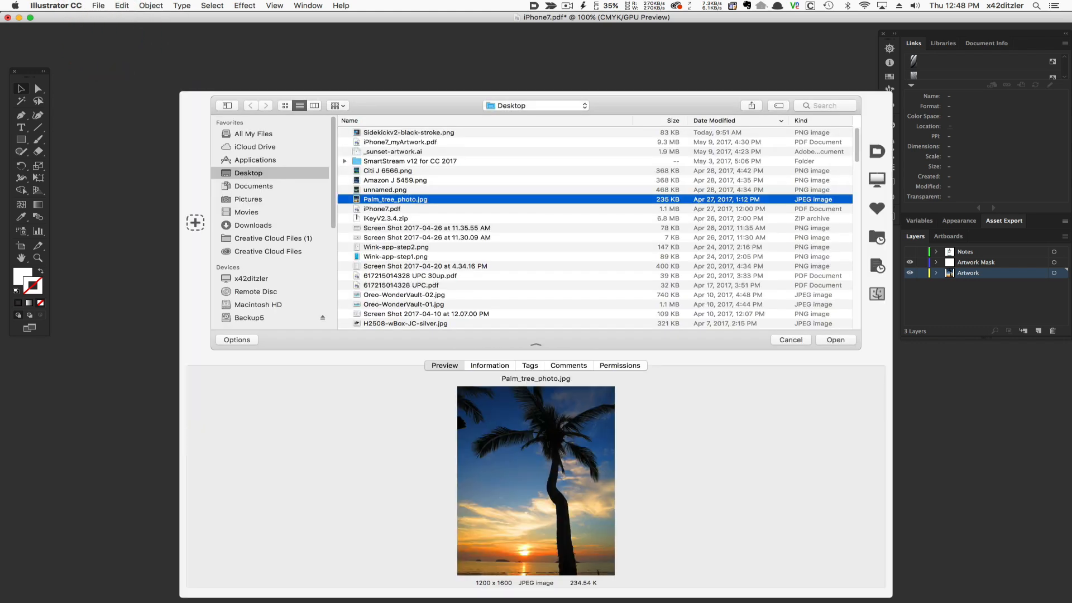
{"action": "left_click", "coordinate": [392, 150]}
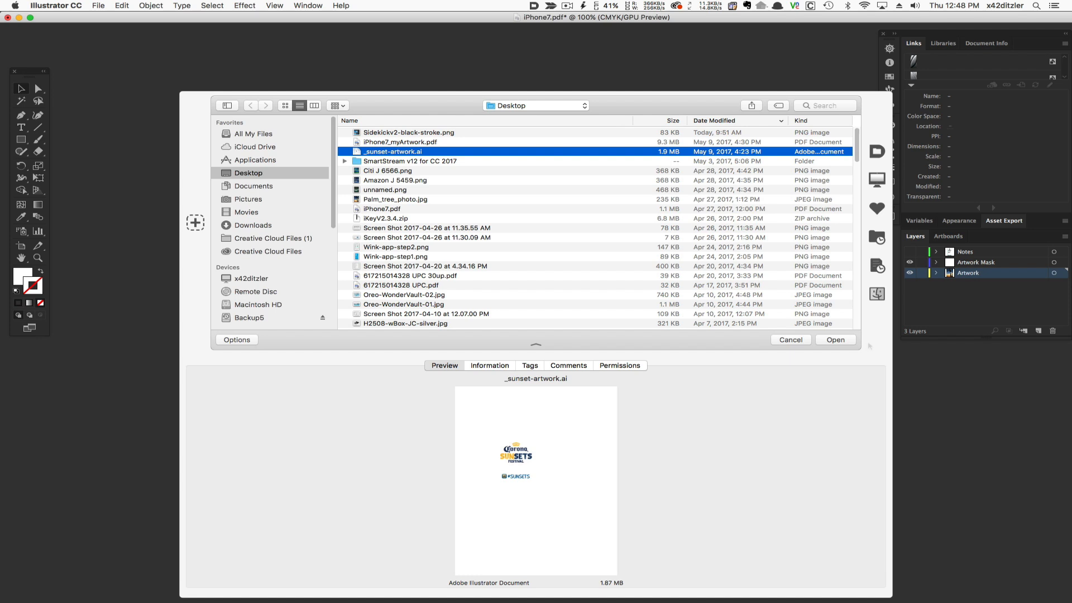
{"action": "left_click", "coordinate": [835, 339]}
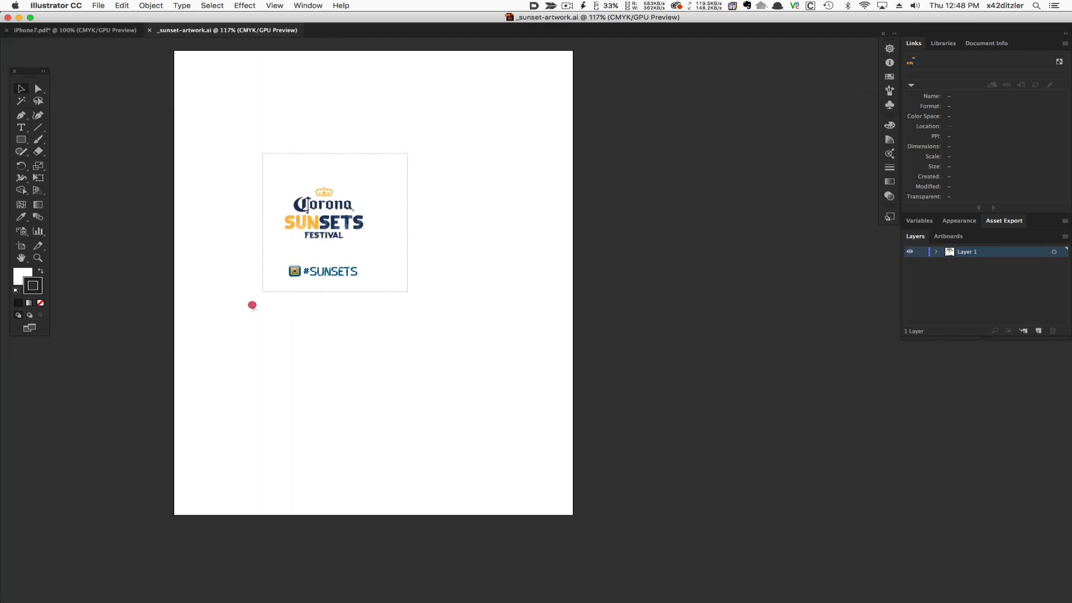
{"action": "key", "text": "cmd+c"}
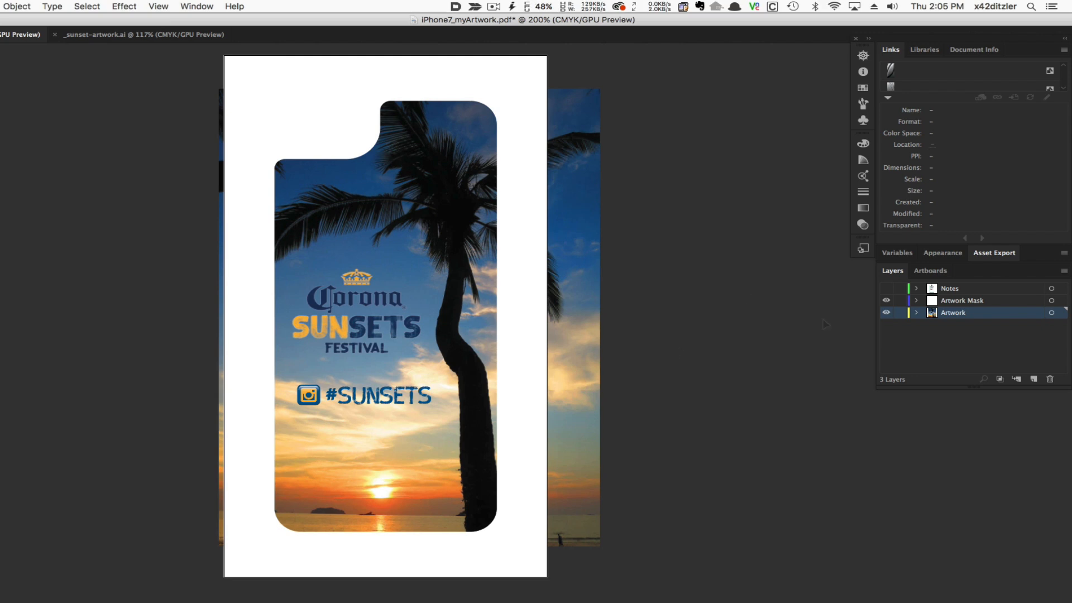
- Show the Notes layer and zoom in to check the artwork against the trim and bleed guides
{"action": "left_click", "coordinate": [886, 288]}
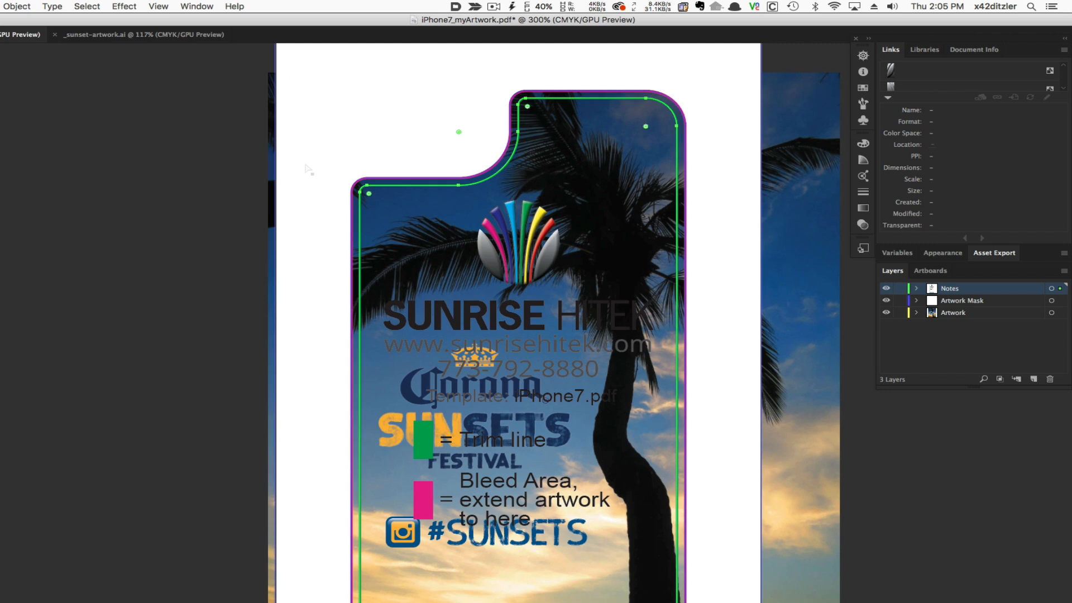
{"action": "key", "text": "cmd+="}
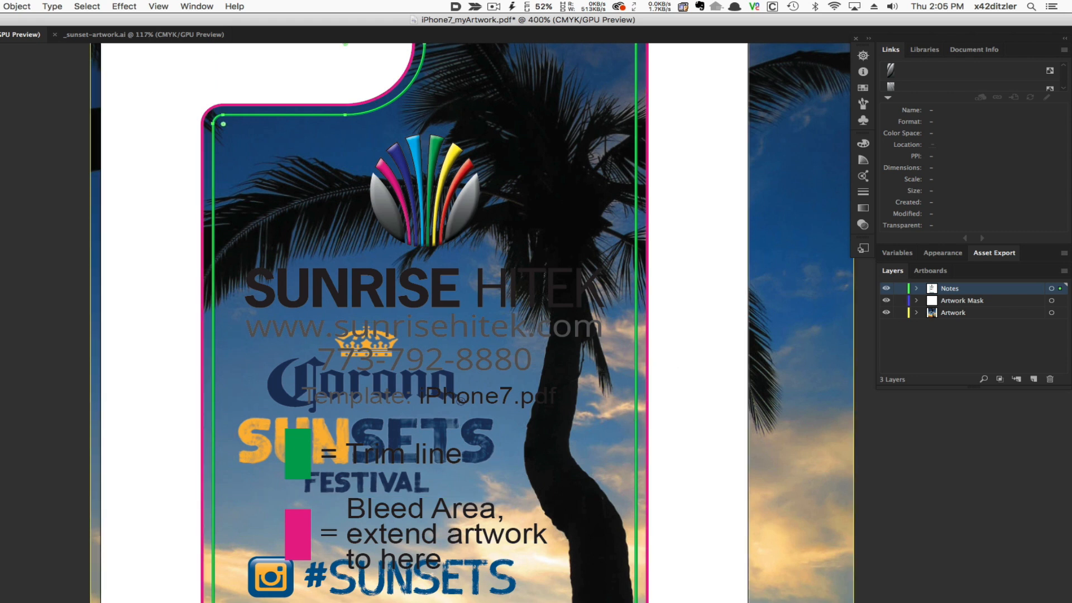
- Save the finished case artwork as an Adobe PDF with Illustrator Default settings
{"action": "left_click", "coordinate": [99, 6]}
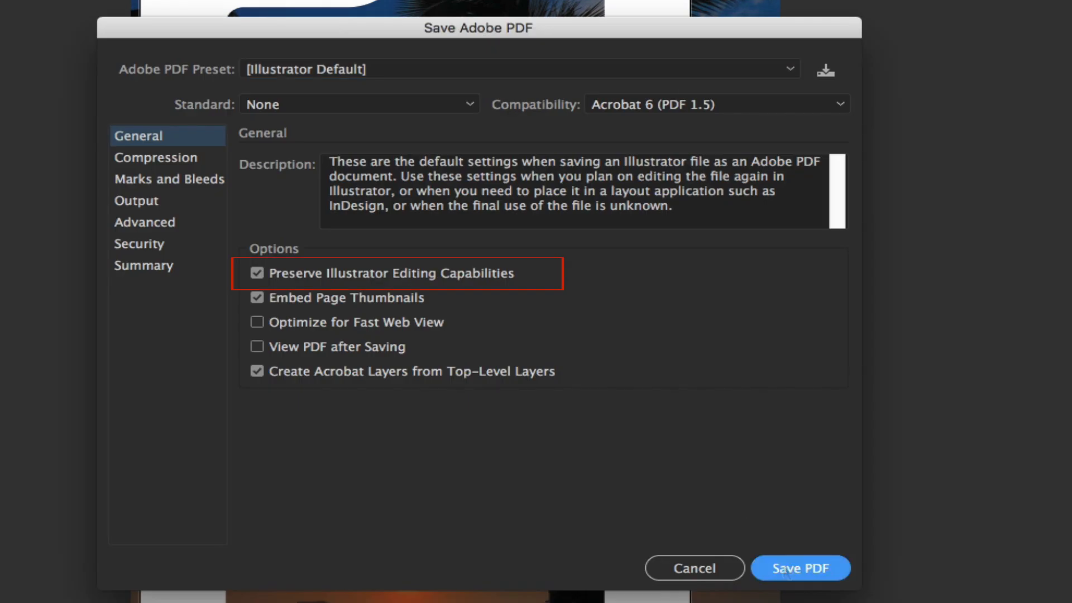
{"action": "left_click", "coordinate": [800, 567]}
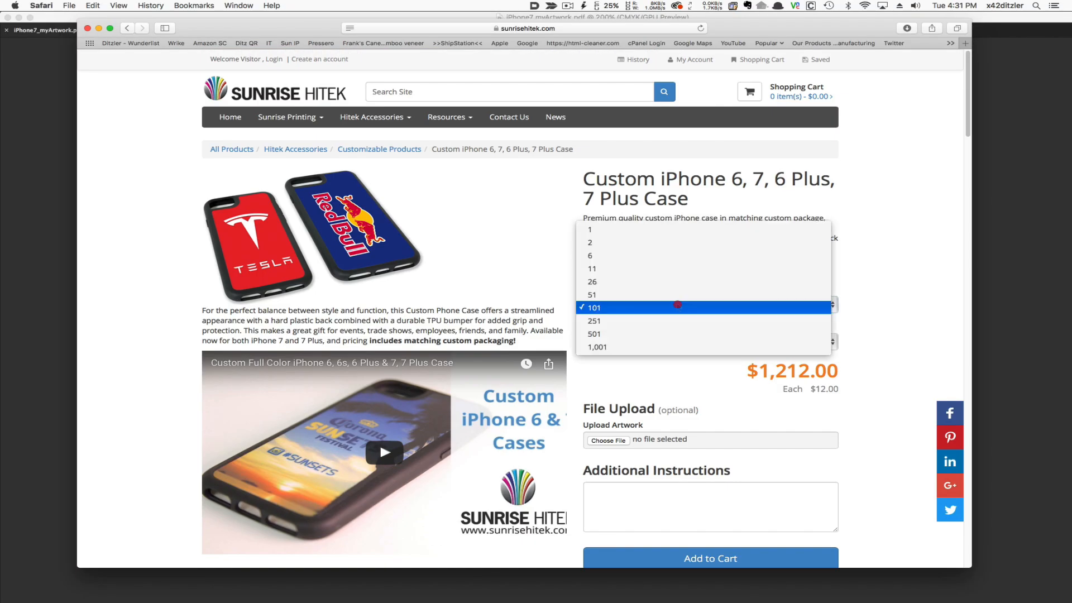
{"action": "mouse_move", "coordinate": [591, 281]}
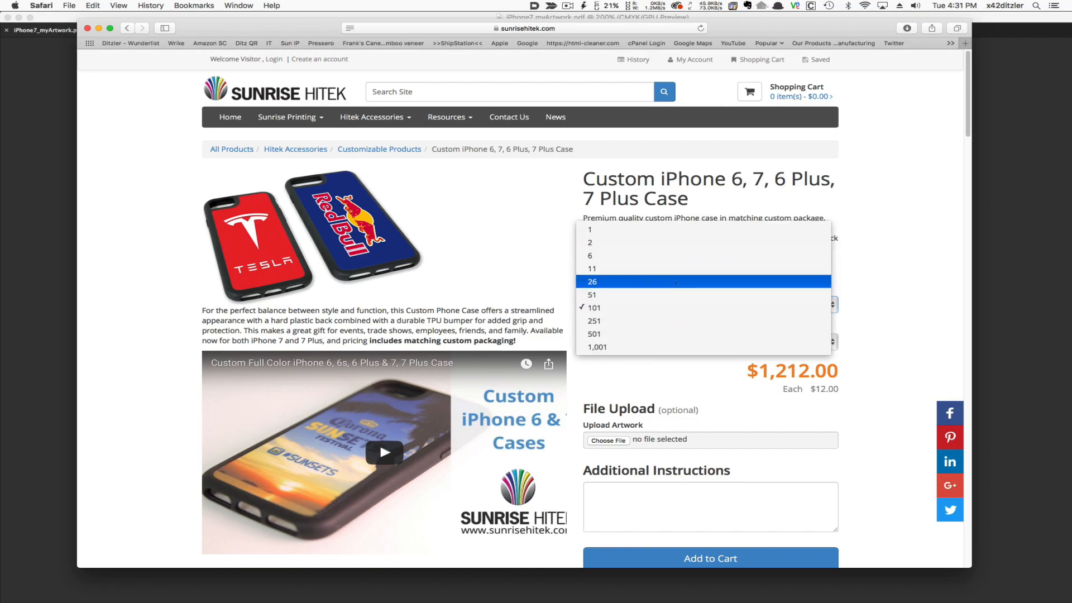
- Set the quantity to 11 iPhone 7 cases with custom packaging, priced at $209.00
{"action": "left_click", "coordinate": [592, 268]}
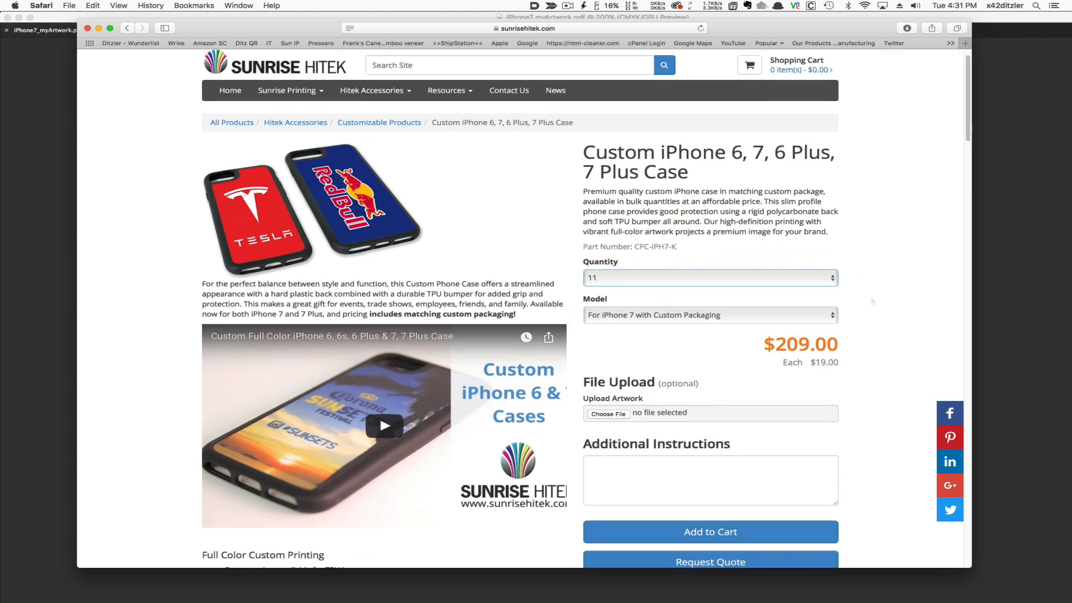
{"action": "scroll", "scroll_direction": "down", "scroll_amount": 3}
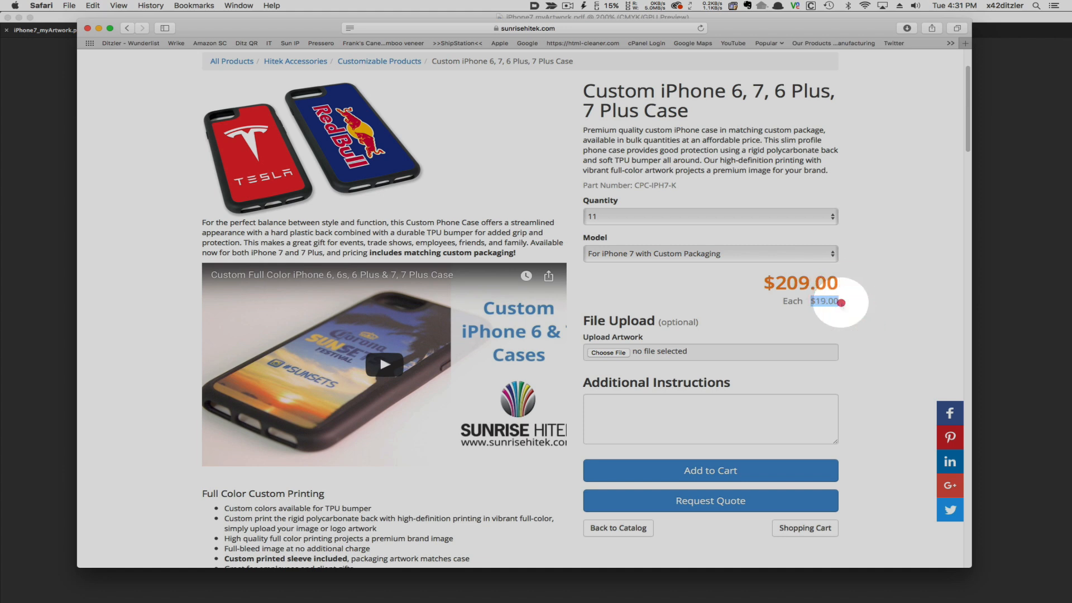
{"action": "scroll", "scroll_direction": "down", "scroll_amount": 3}
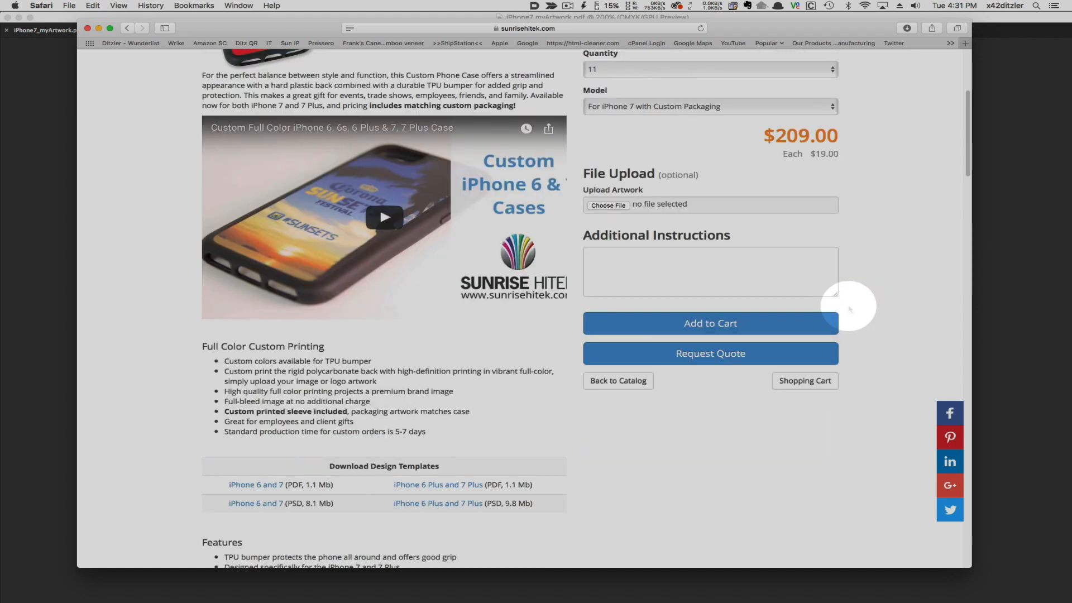
- Attach iPhone7_myArtwork.pdf from the Desktop as the upload artwork for the order
{"action": "left_click", "coordinate": [605, 204]}
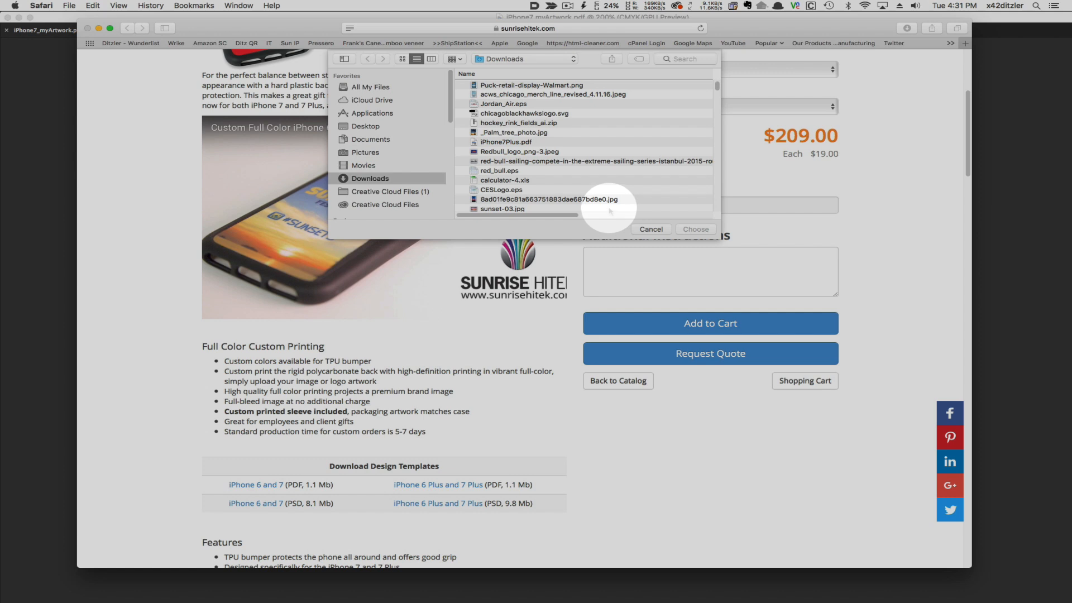
{"action": "left_click", "coordinate": [366, 126]}
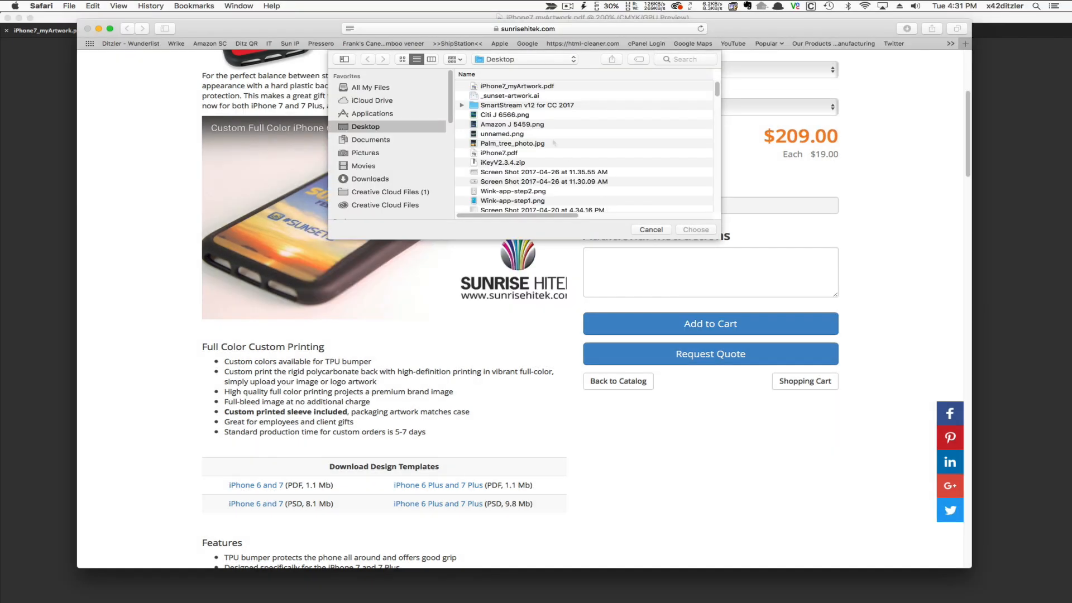
{"action": "left_click", "coordinate": [517, 86]}
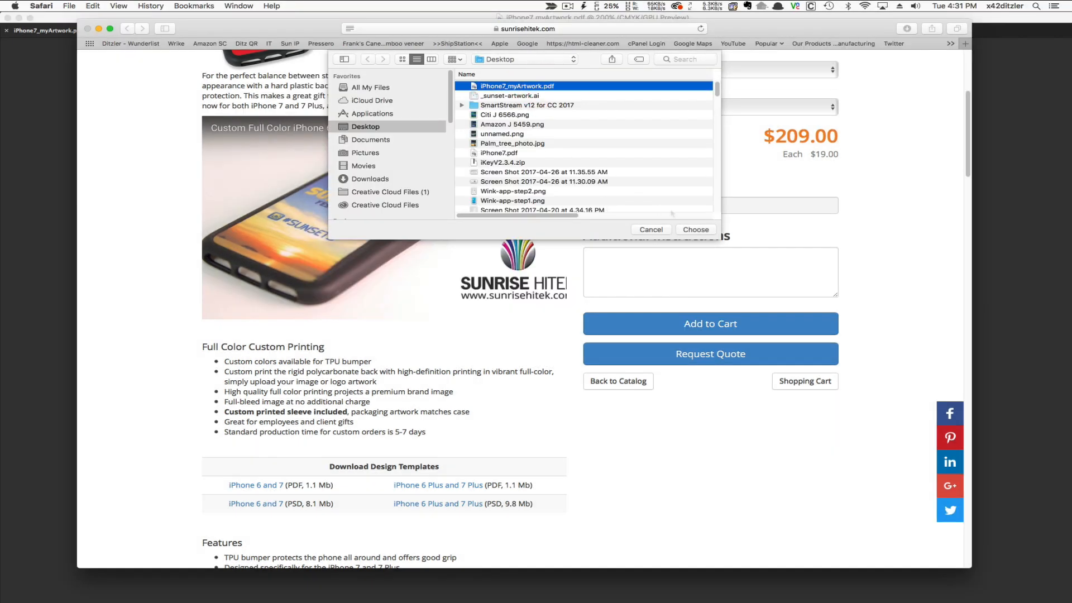
{"action": "left_click", "coordinate": [695, 229]}
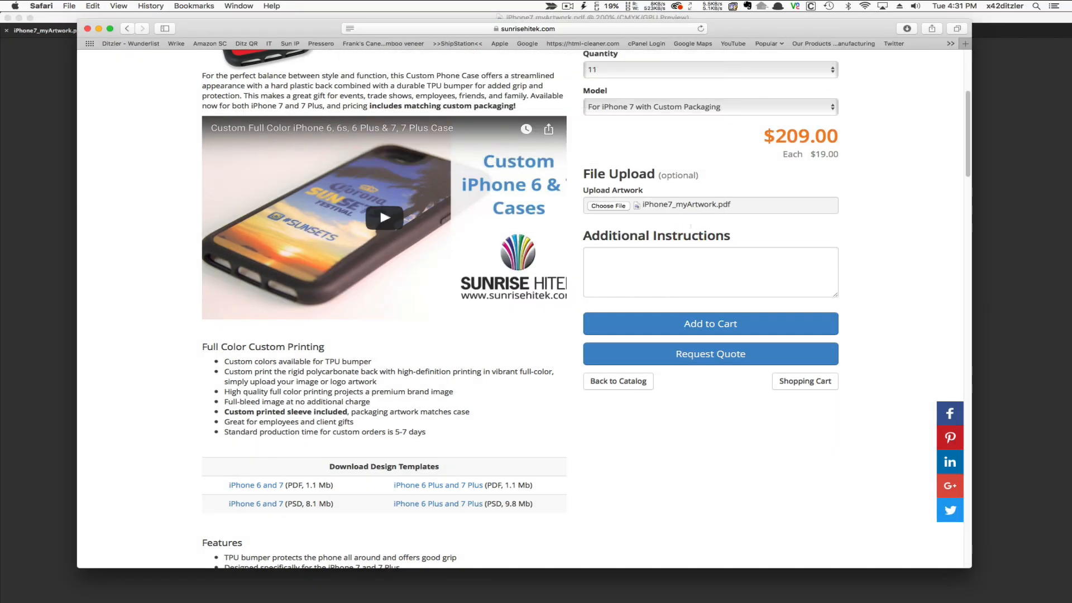
- Enter "This is my new artwork" in the order's Additional Instructions field
{"action": "left_click", "coordinate": [710, 272]}
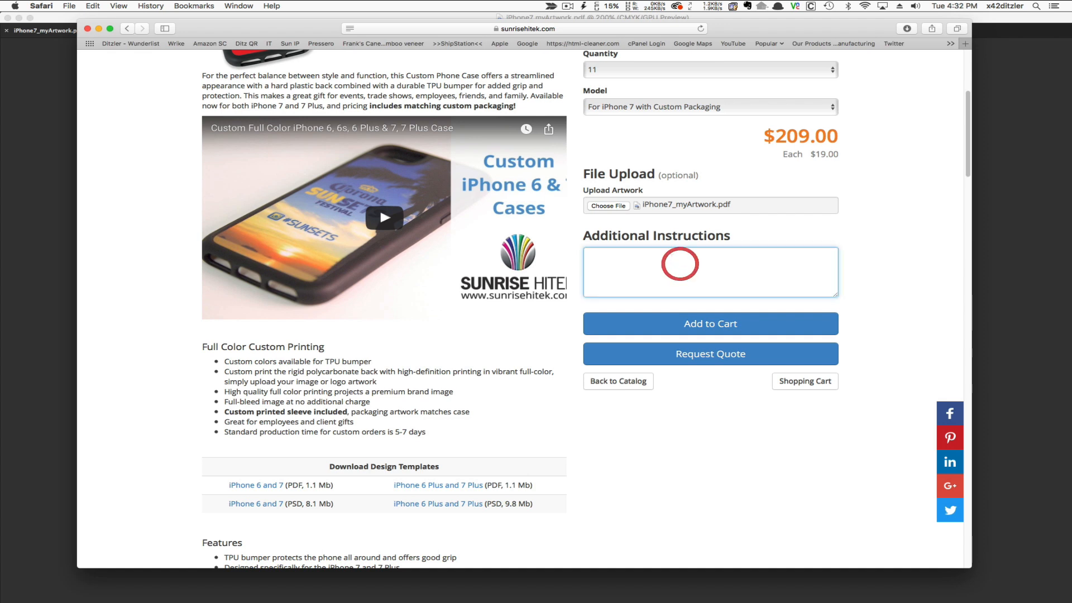
{"action": "type", "text": "This is"}
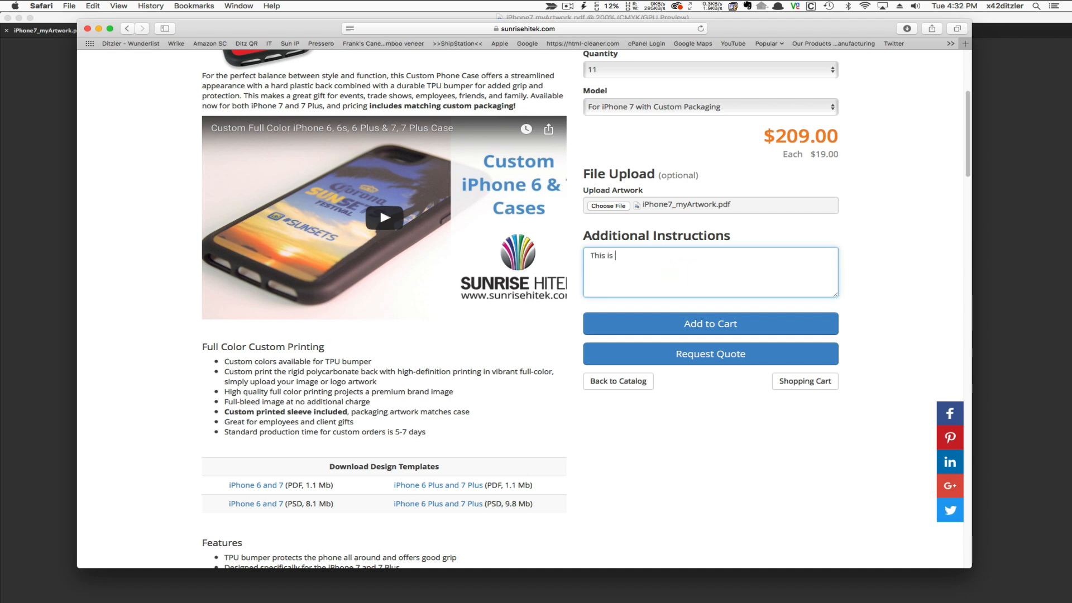
{"action": "type", "text": "my ne"}
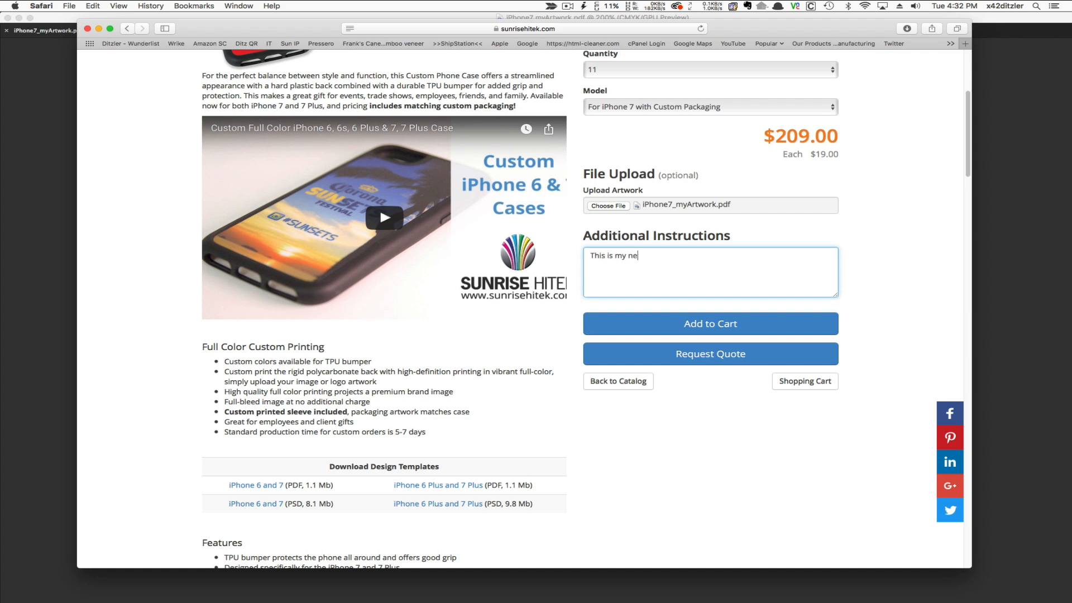
{"action": "type", "text": "w artwo"}
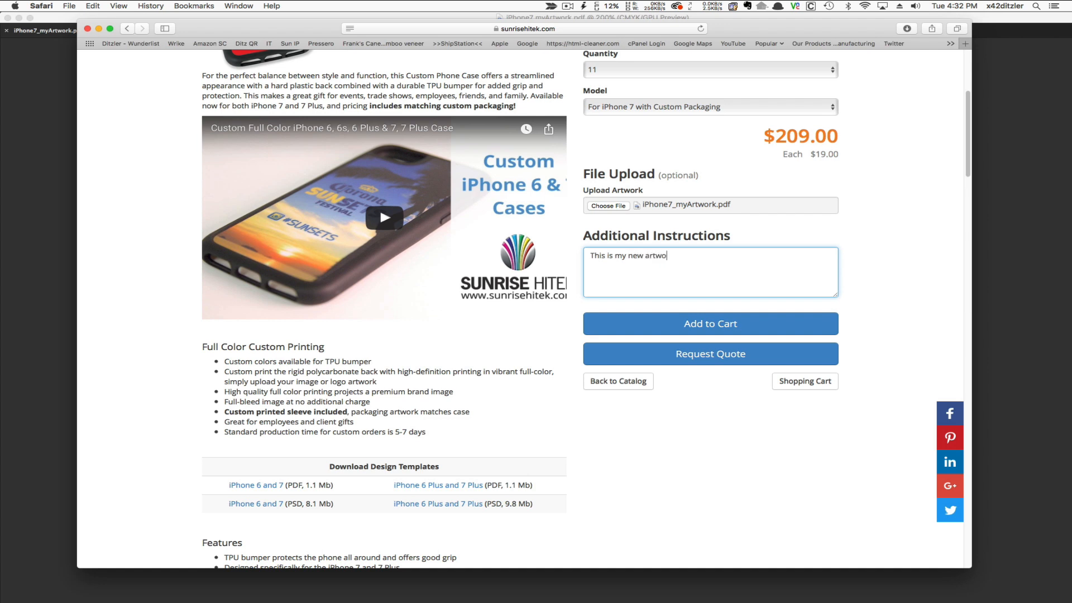
{"action": "type", "text": "rk"}
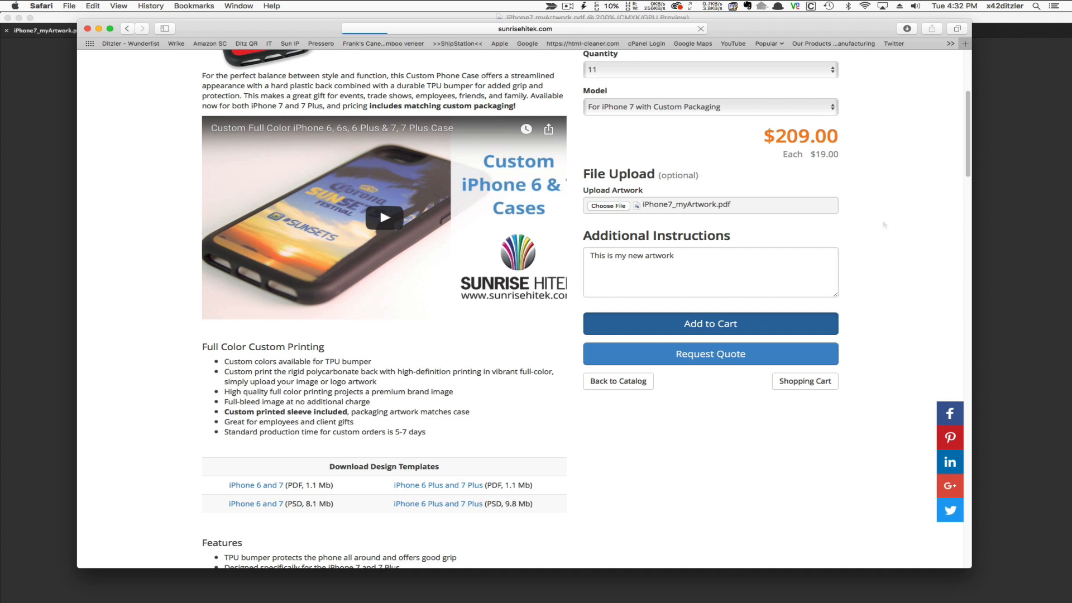
- Add the 11 custom iPhone 7 cases ($209.00) to the cart and review the order details
{"action": "left_click", "coordinate": [710, 324]}
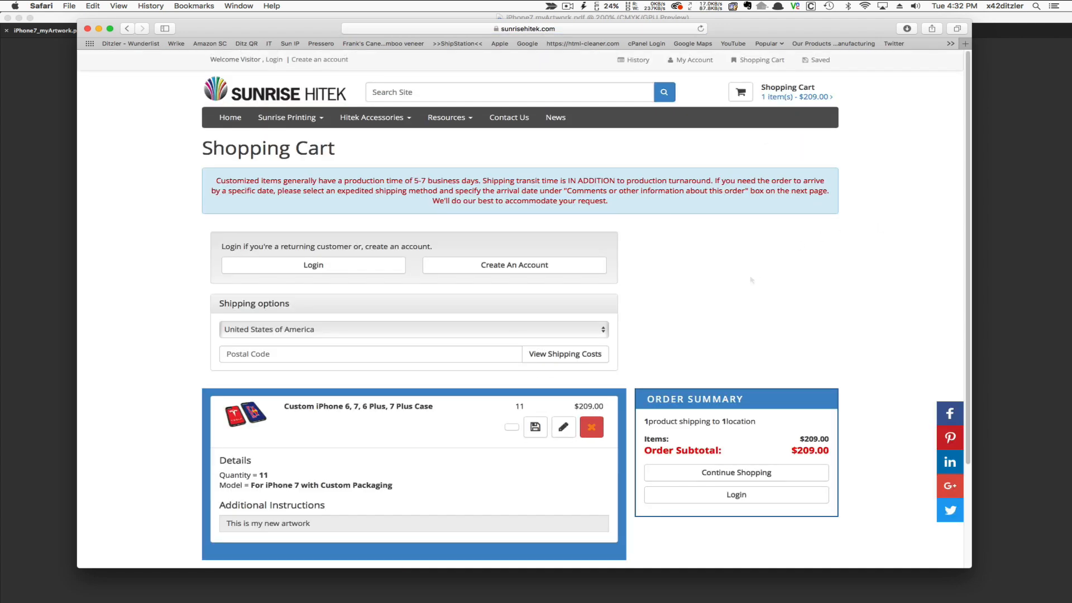
{"action": "scroll", "scroll_direction": "down", "scroll_amount": 3}
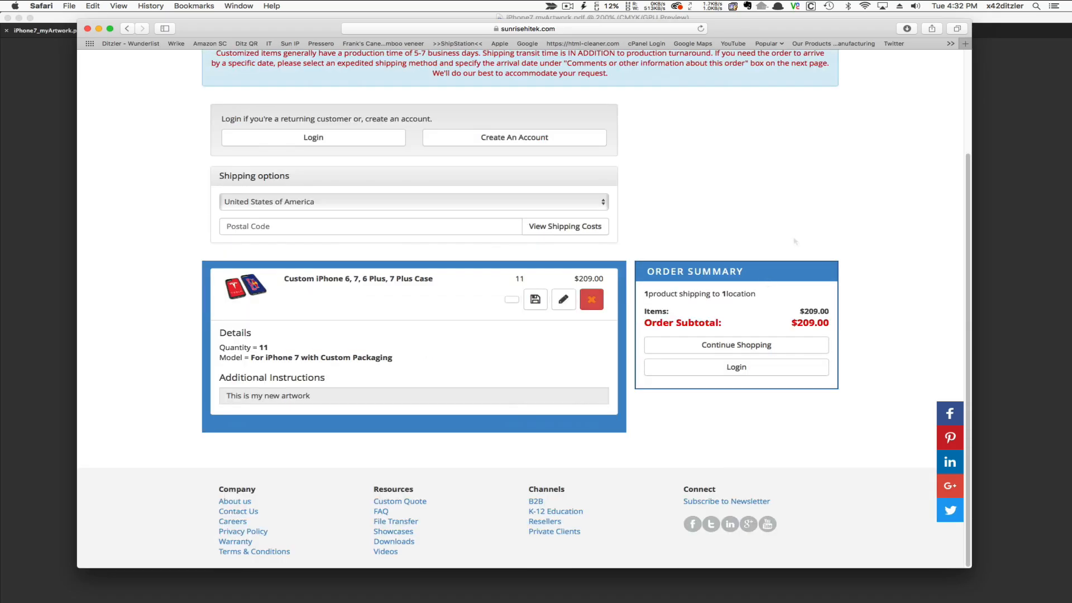